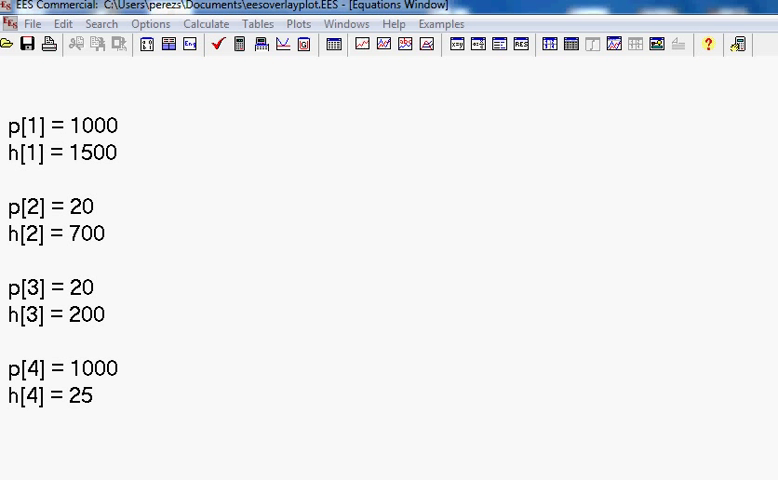
Step: Browse the Plots menu and the equations window before plotting
click(298, 24)
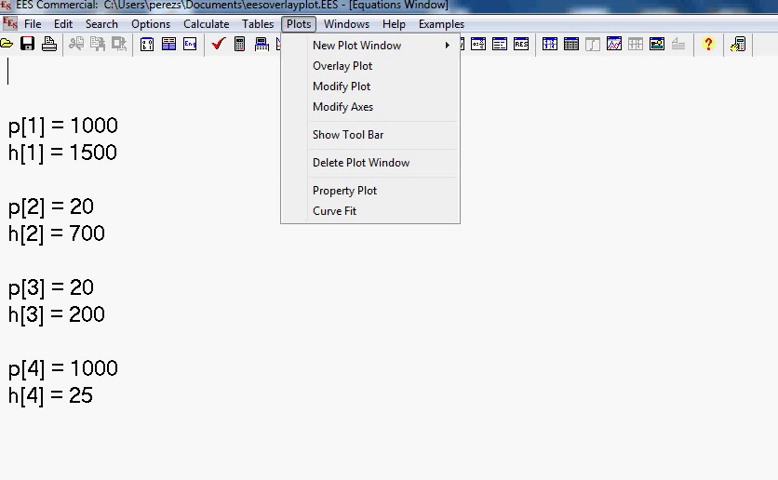
click(298, 24)
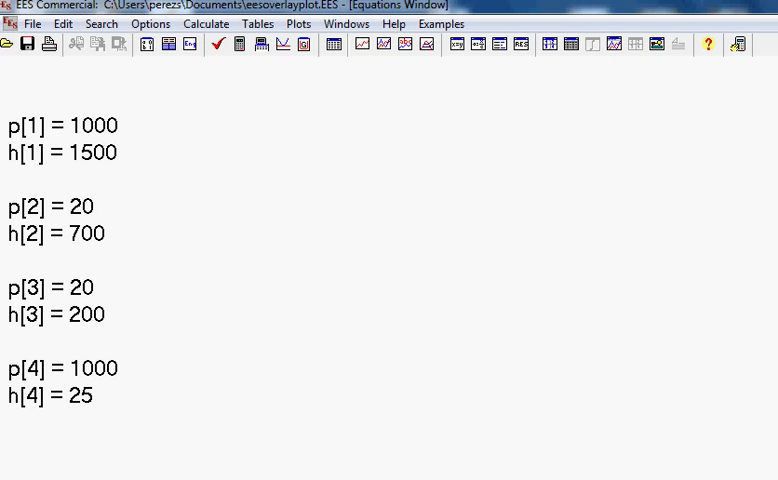
click(8, 76)
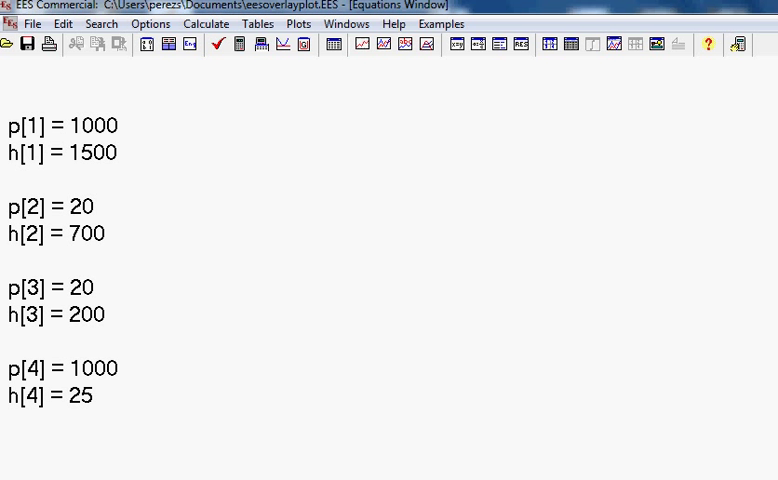
click(10, 72)
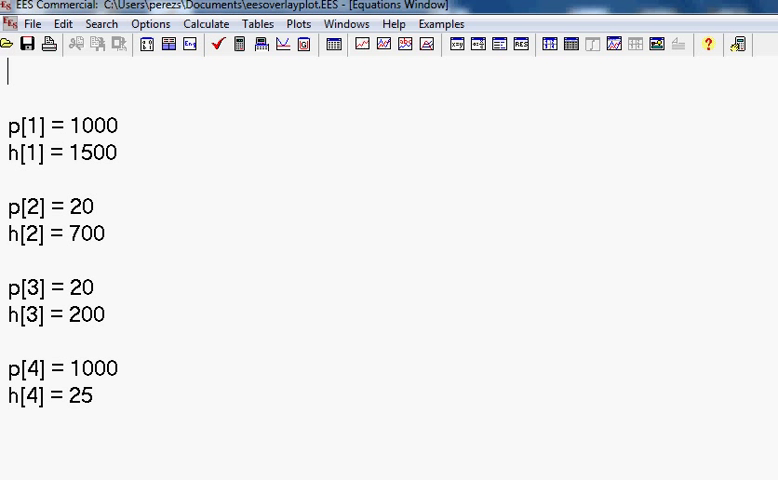
mouse_move(298, 24)
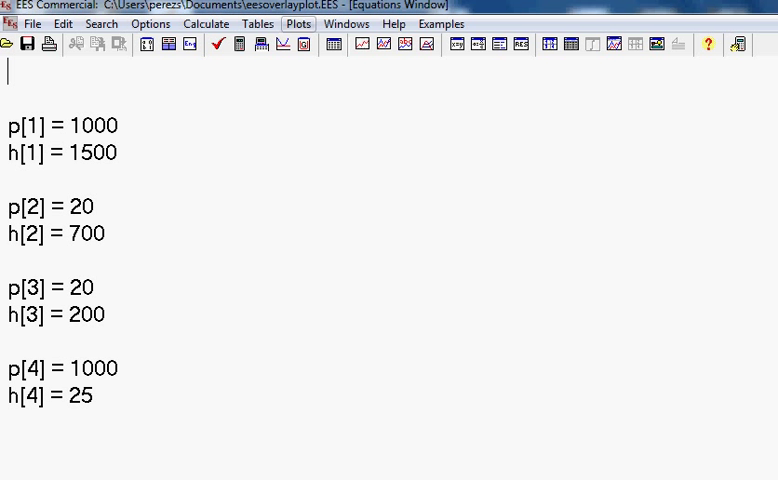
Step: Create a new property plot for Water of type P-h
click(298, 24)
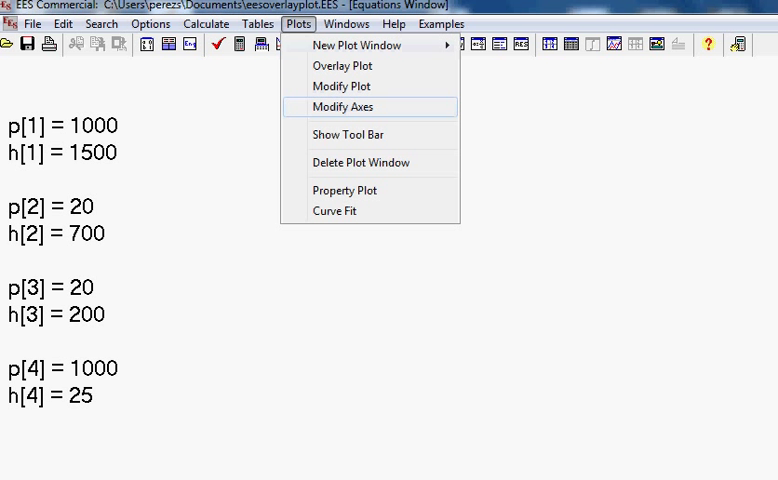
click(344, 190)
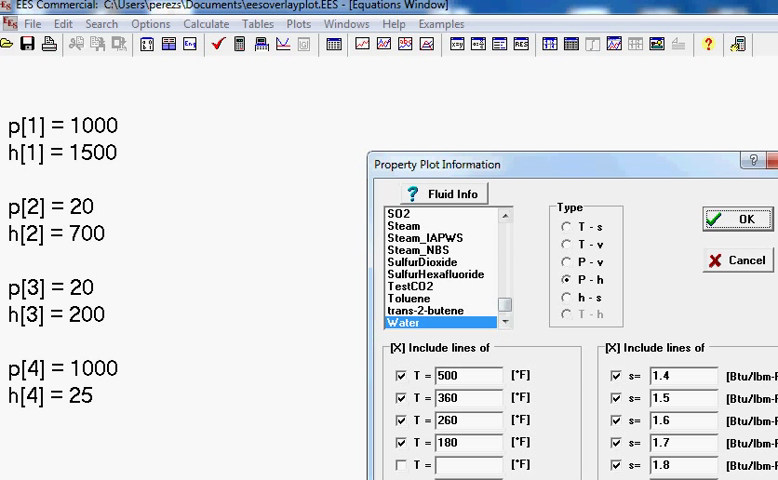
click(738, 220)
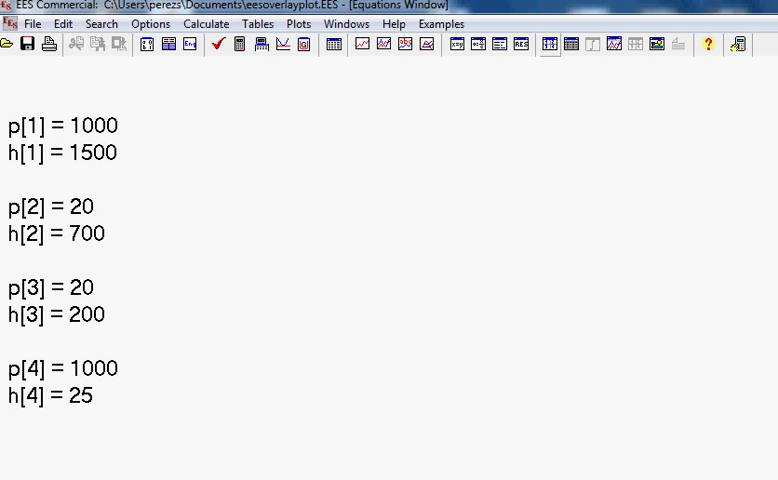
mouse_move(572, 44)
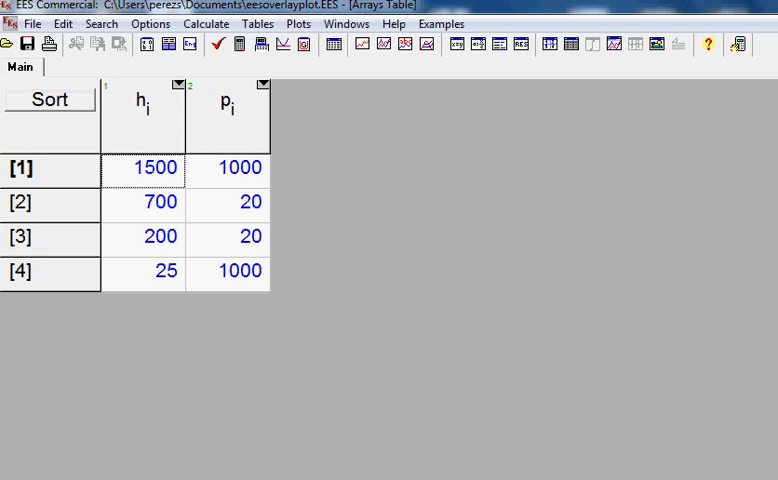
Step: Bring up the Arrays Table showing the four h and p values
click(298, 24)
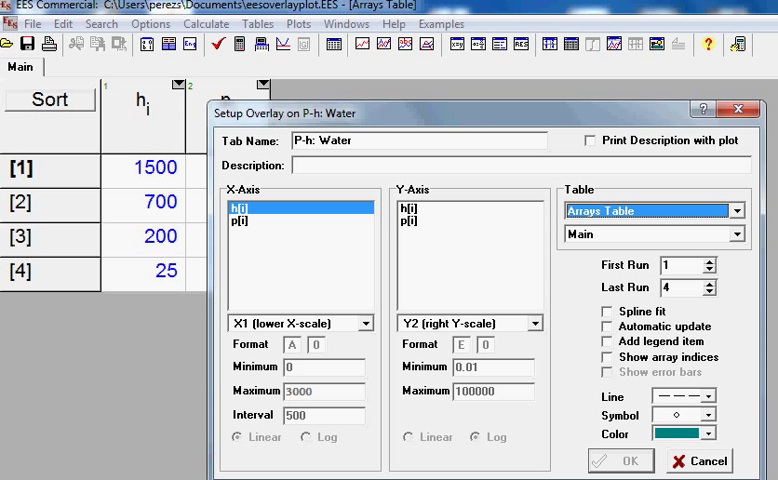
Step: Overlay p[i] against h[i] on the Water P-h plot as a red line
click(410, 220)
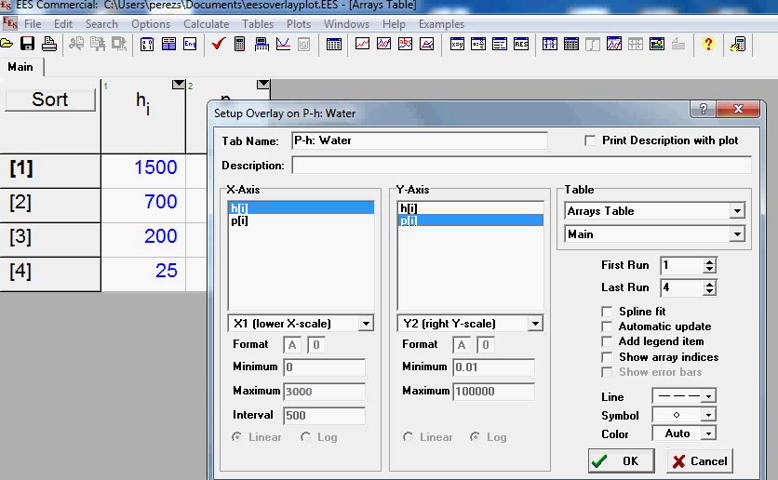
click(708, 432)
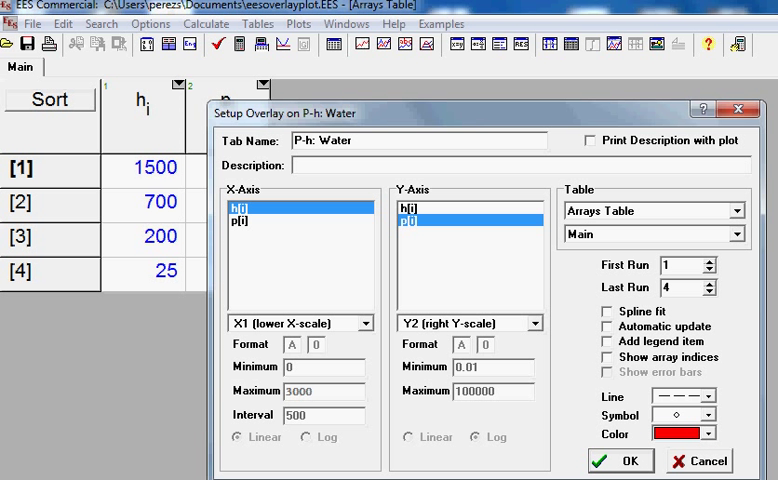
click(620, 460)
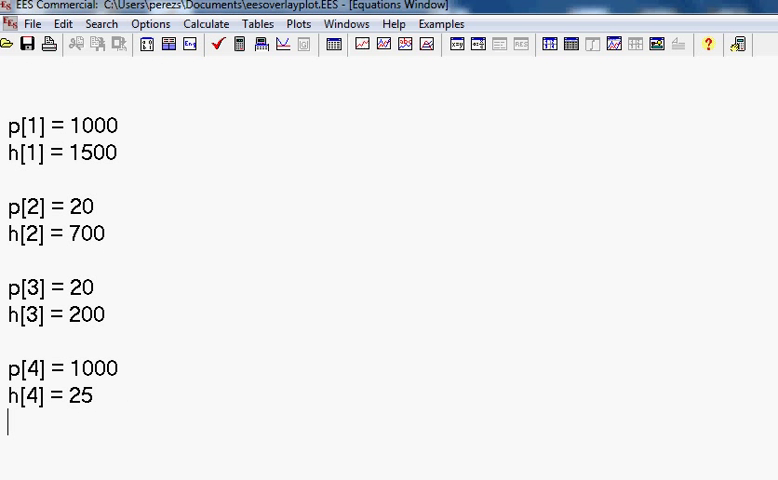
Step: Add the closing point p[5]=p[1] and h[5]=h[1] in the Equations Window
text(p[5] =)
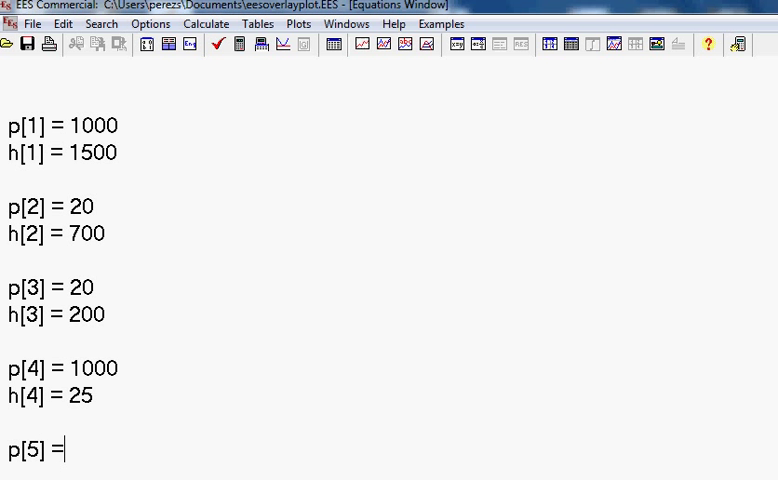
text(p)
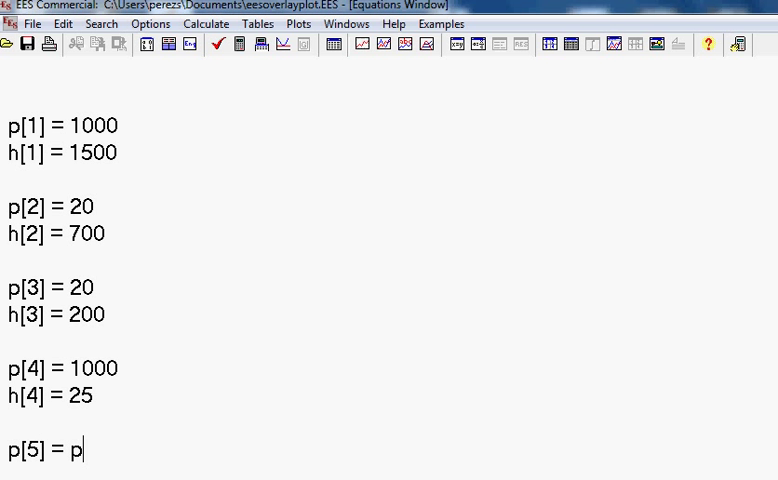
text([1])
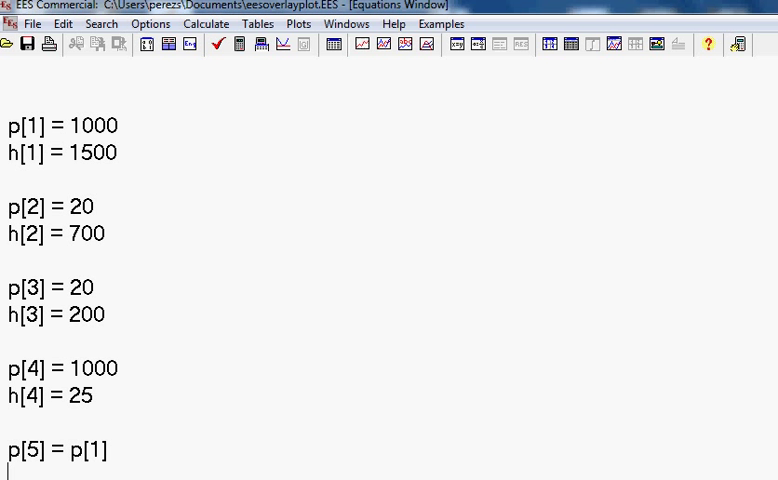
text(h)
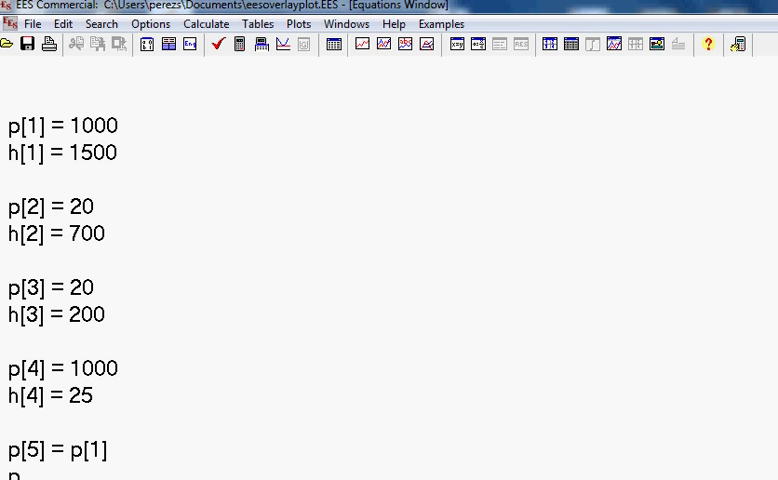
text(h)
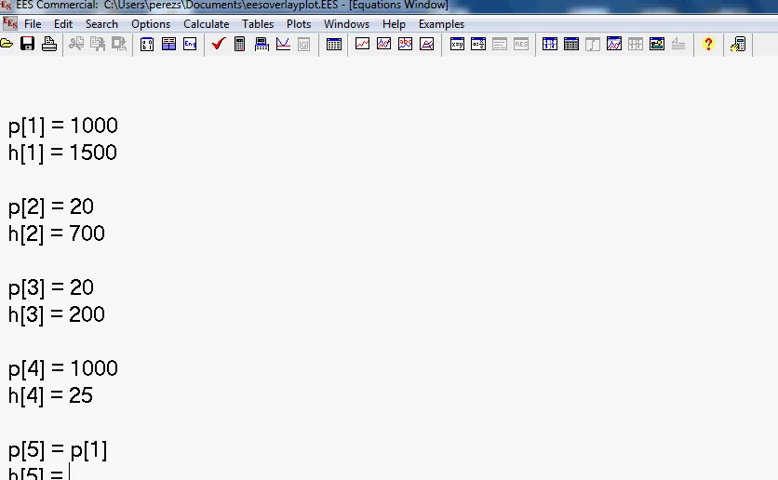
text(h[1])
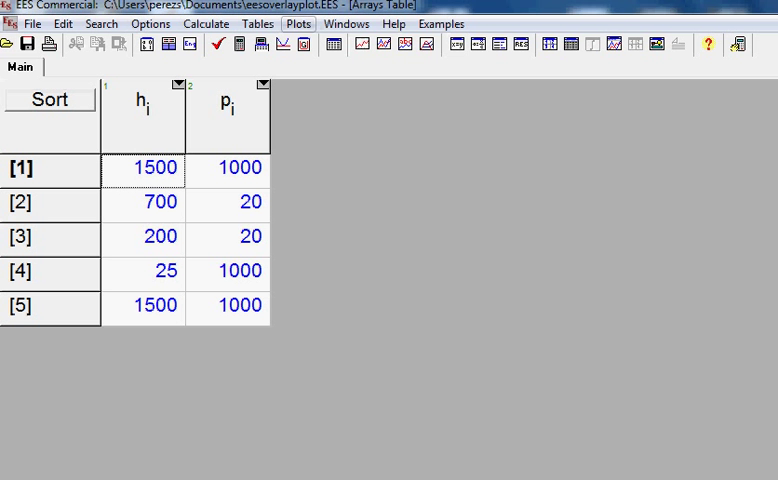
Step: Reopen the overlay setup with h[i] on the X-axis and p[i] on the Y-axis
click(298, 24)
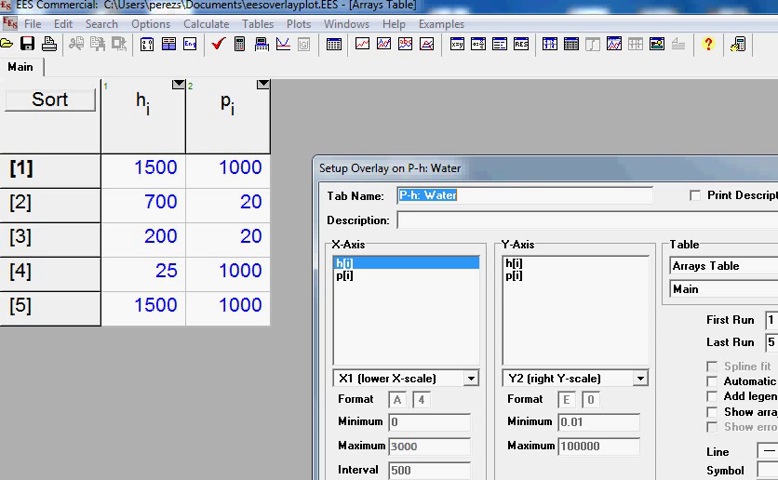
click(520, 288)
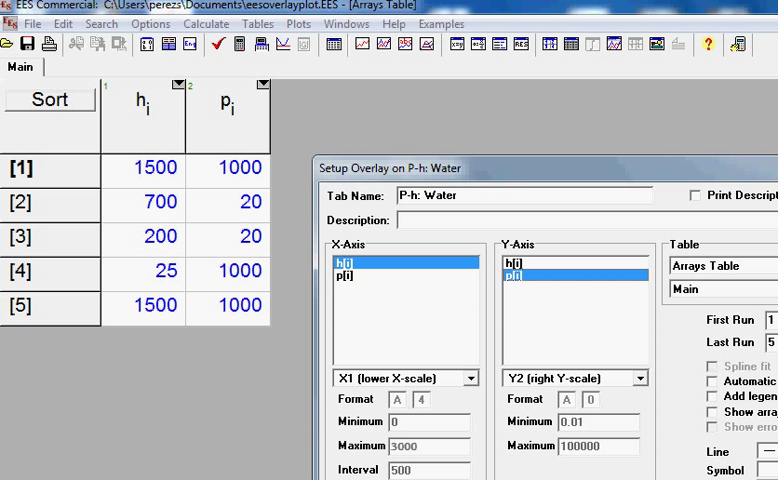